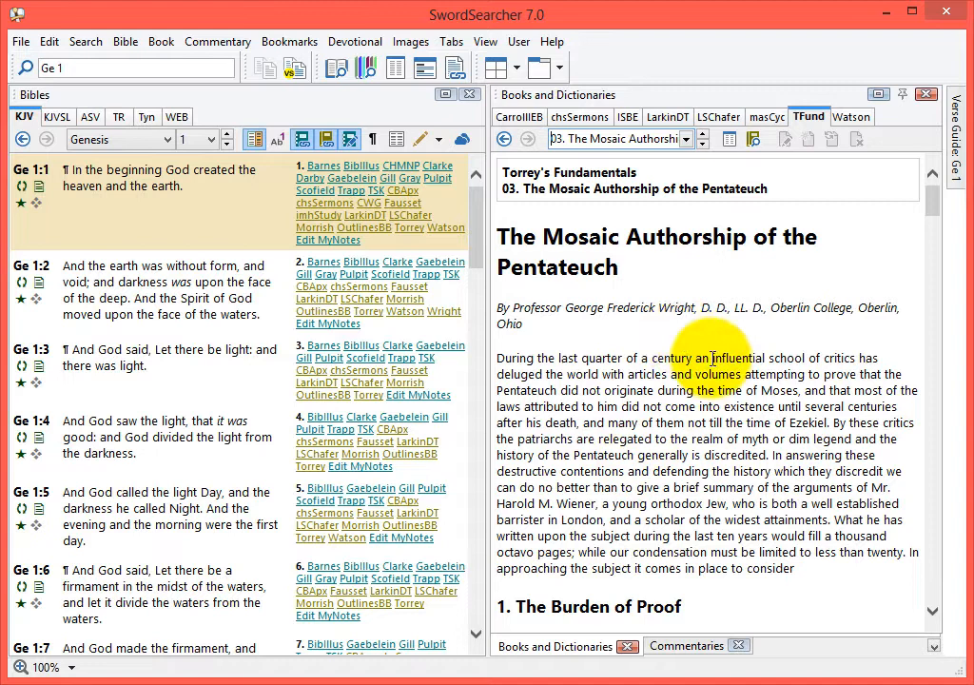
mouse_move(650, 320)
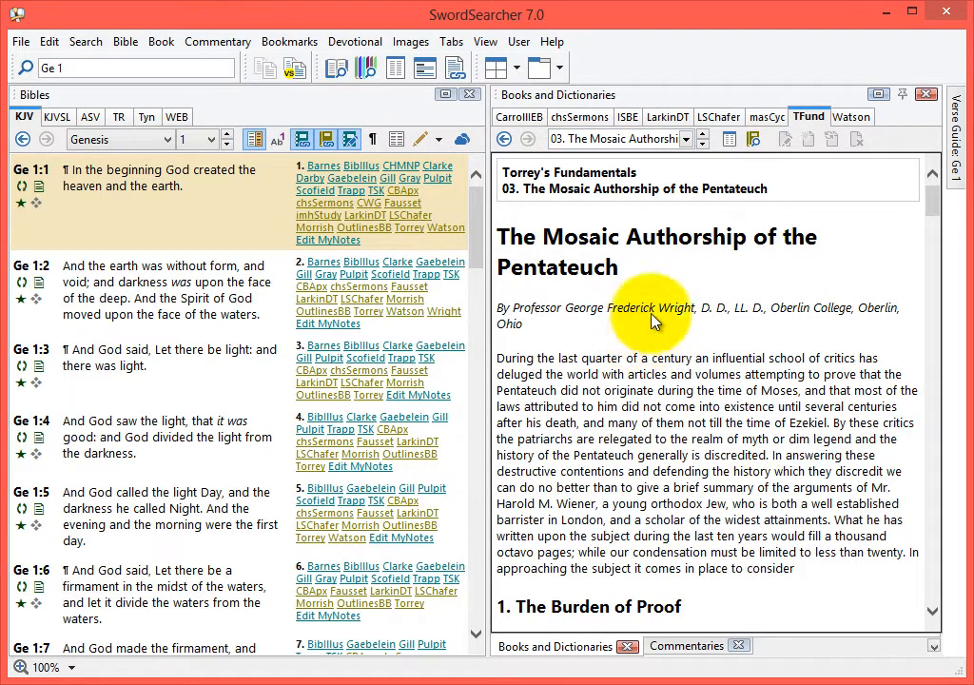
mouse_move(498, 480)
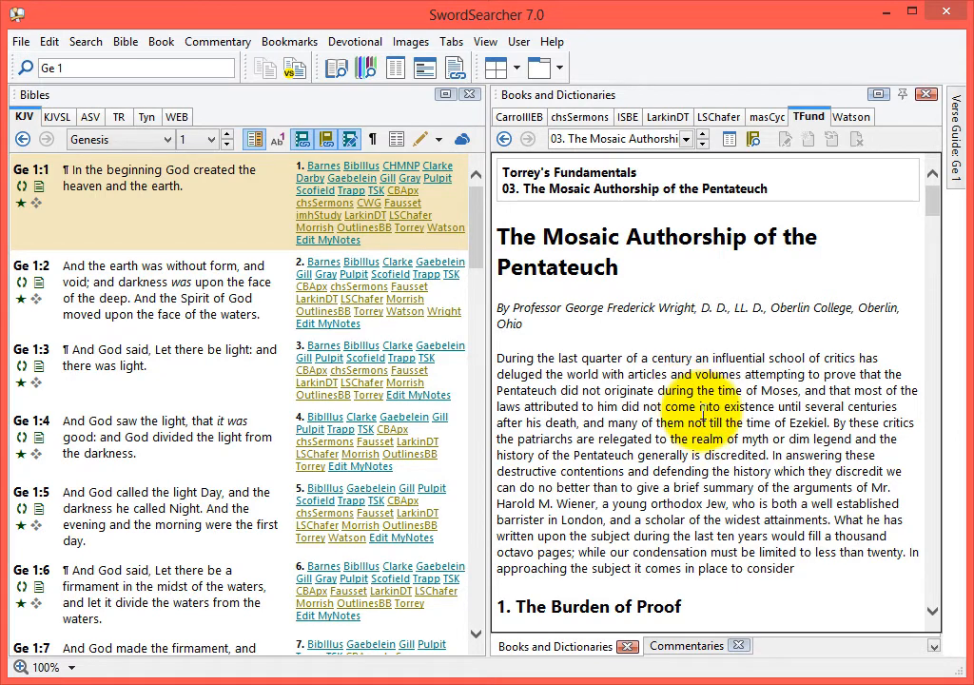
Start an in-article find for 'pentateuch' with all matches highlighted
left_click(86, 41)
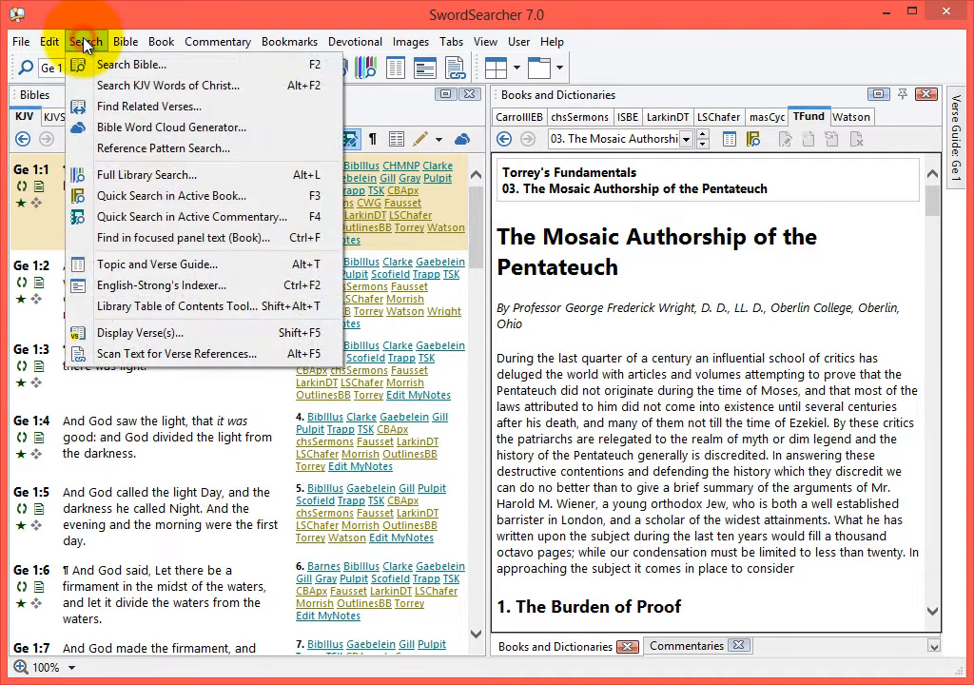
mouse_move(187, 238)
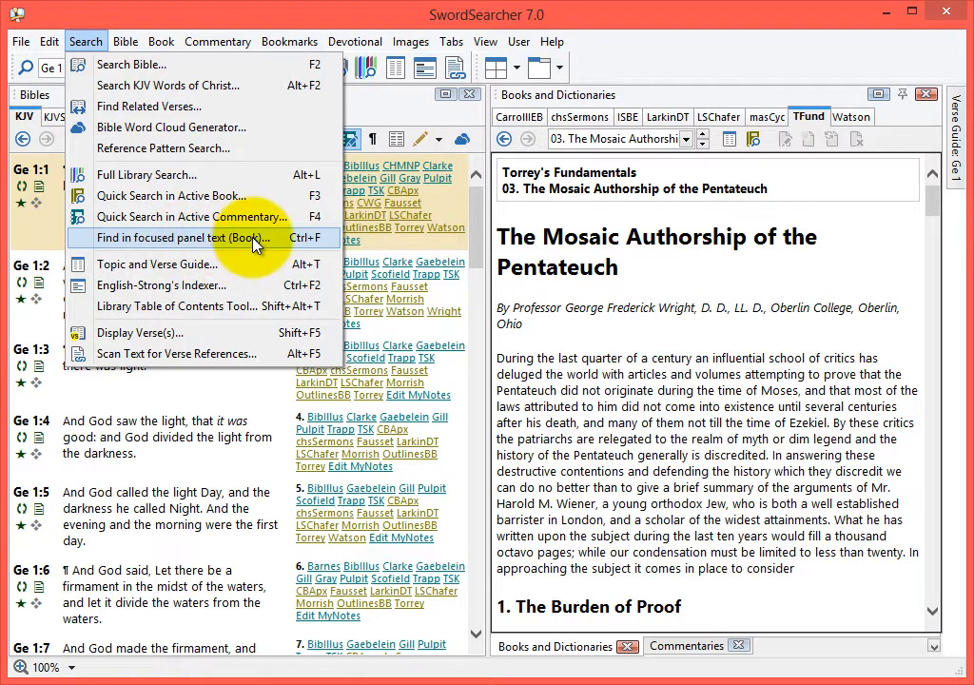
left_click(188, 238)
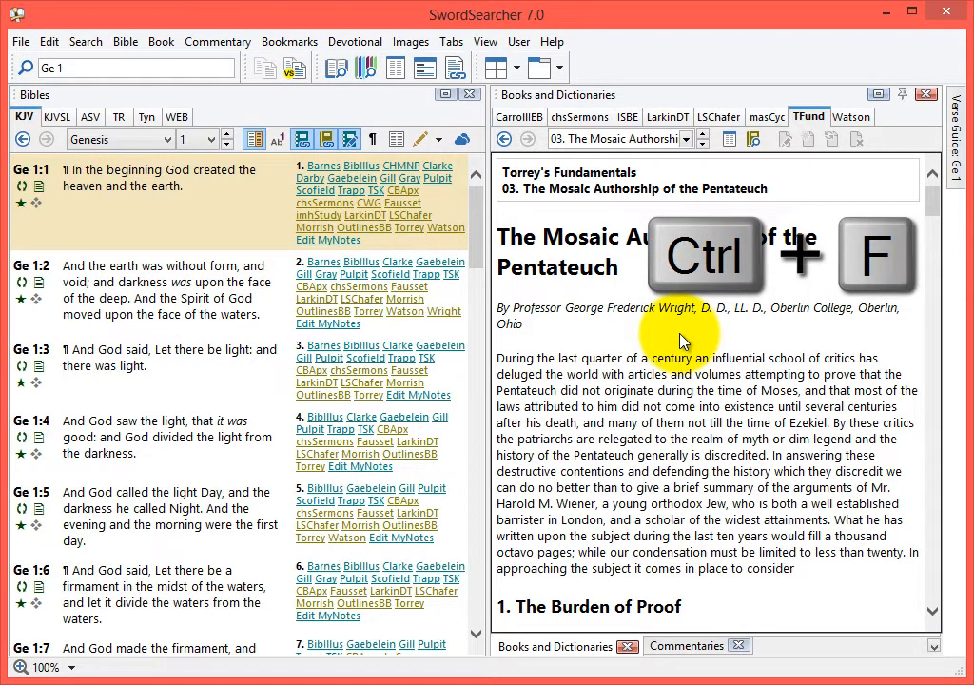
key("ctrl+f")
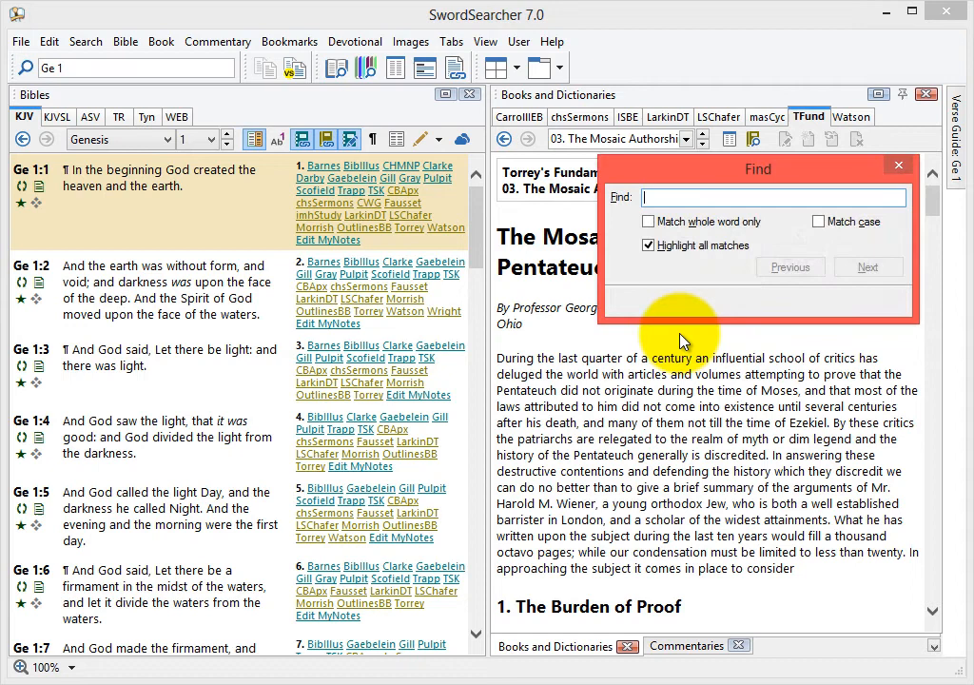
type("pentateuch")
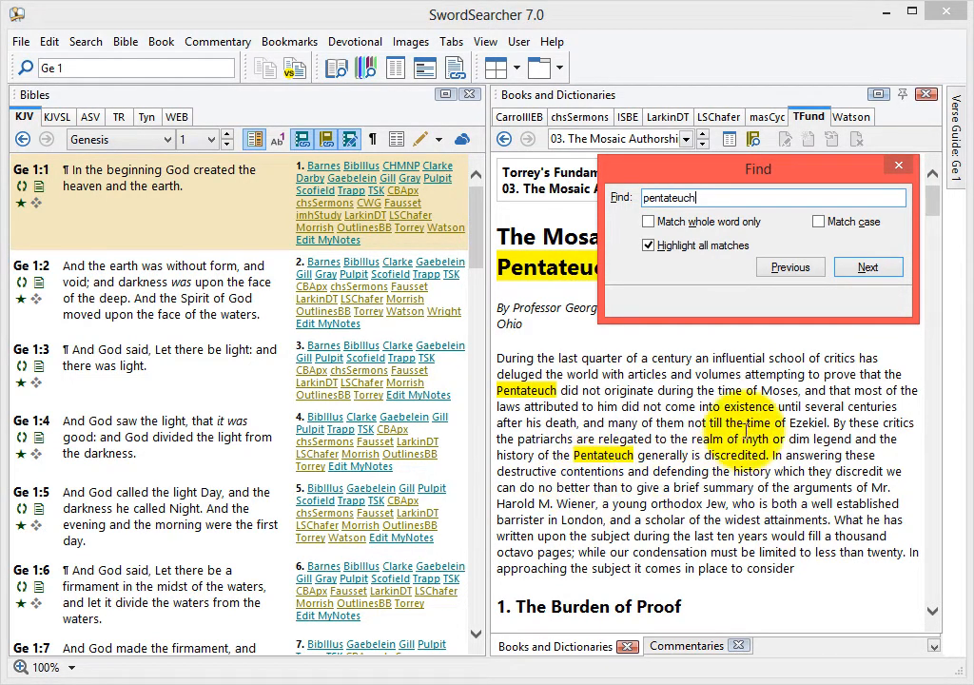
Step through successive Pentateuch matches in the Mosaic Authorship article
left_click(867, 267)
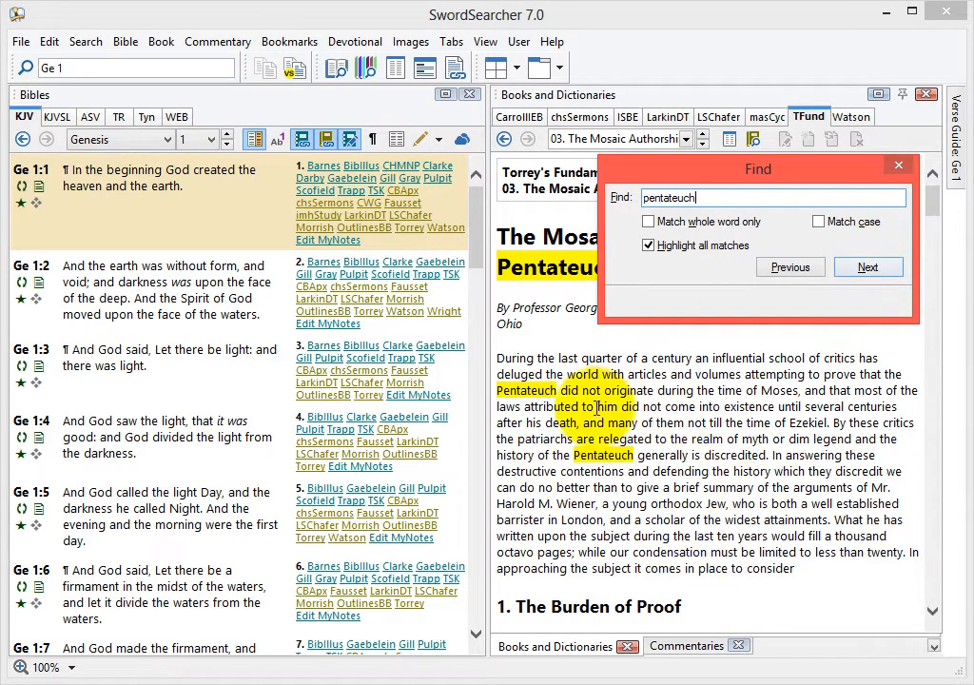
left_click(866, 266)
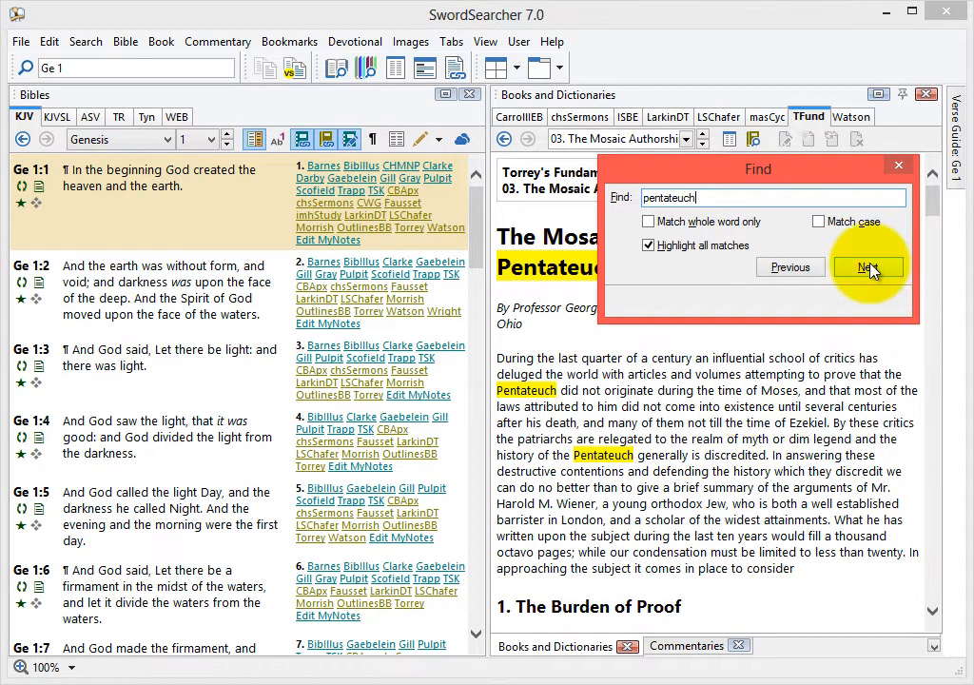
left_click(867, 267)
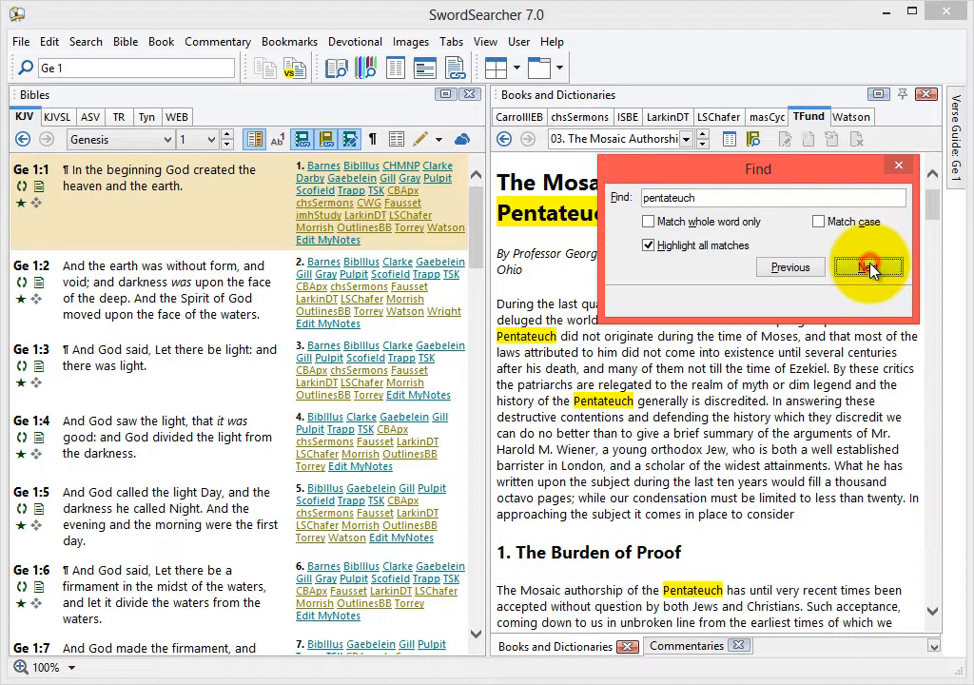
left_click(868, 266)
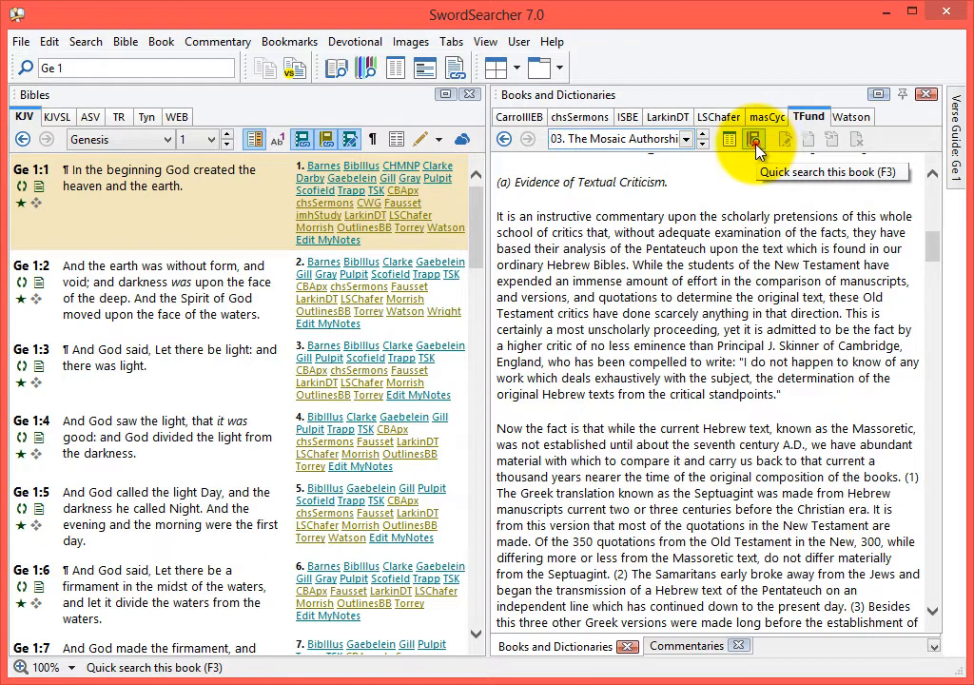
Quick-search Torrey's Fundamentals for 'pentateuch', returning 17 matching chapters
left_click(753, 139)
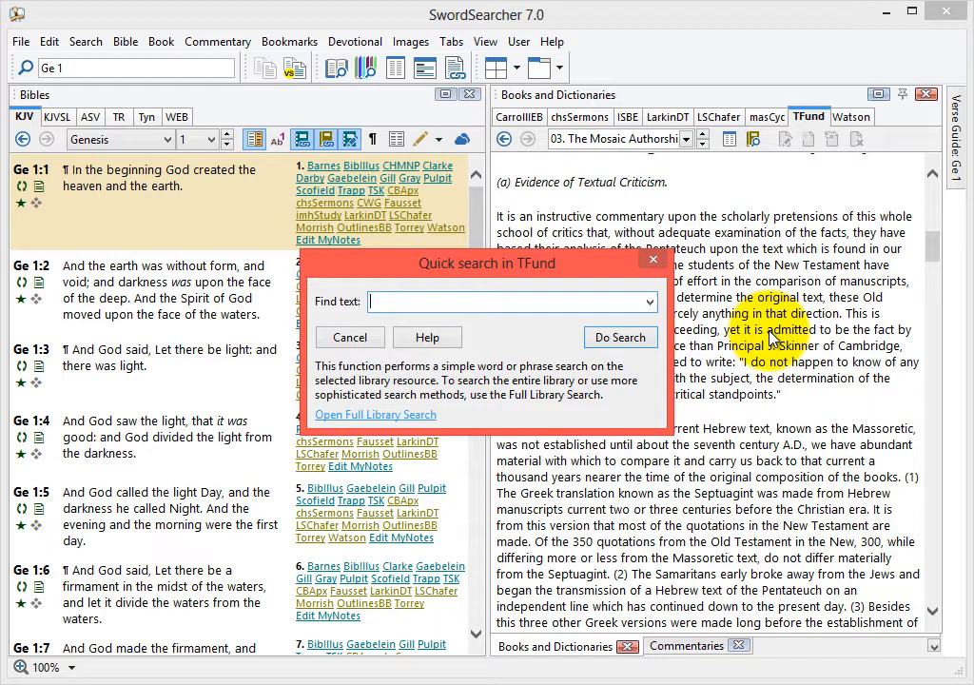
type("pentateu")
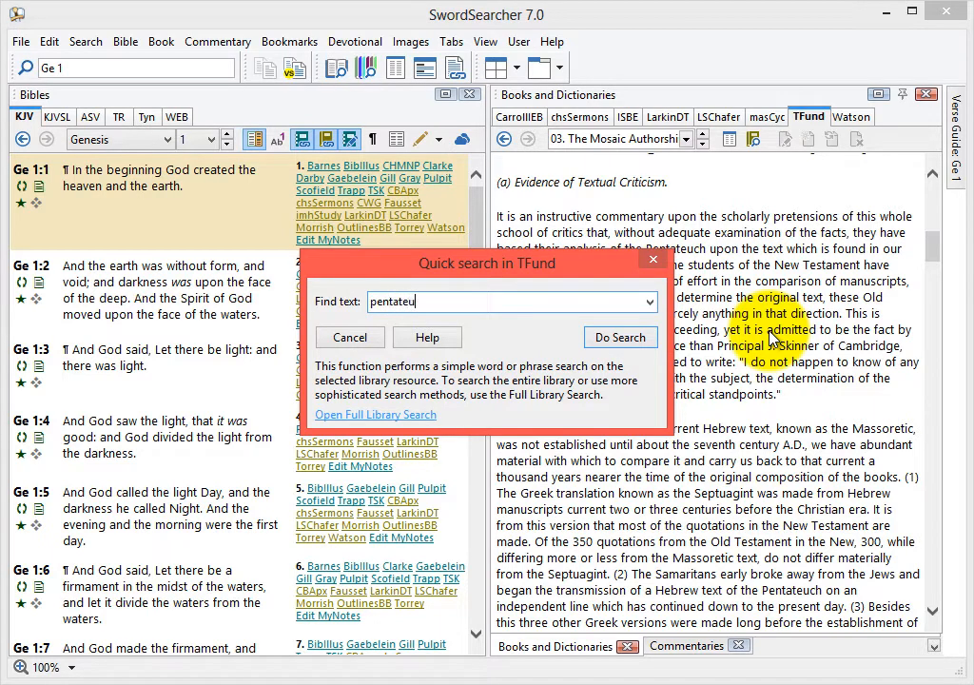
left_click(620, 336)
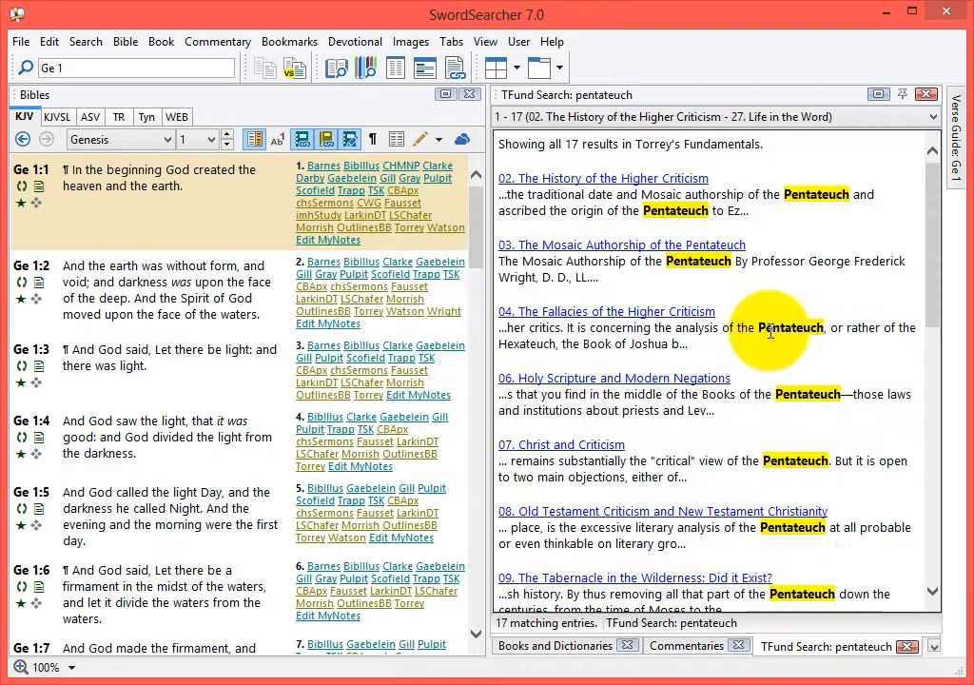
mouse_move(836, 281)
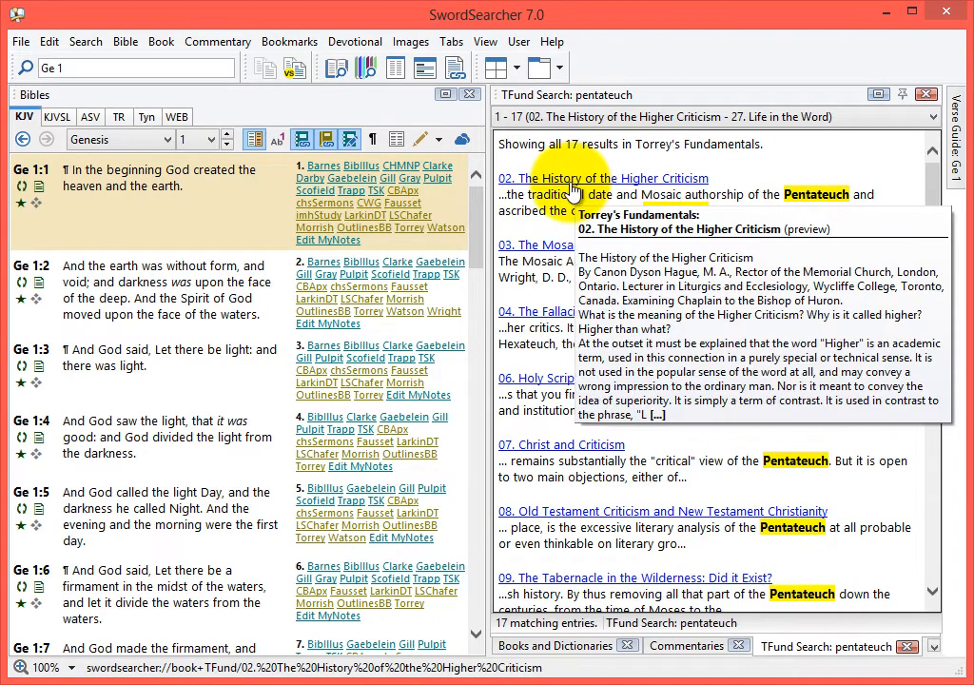
Preview The History of the Higher Criticism, return to results, then view The Fallacies of the Higher Criticism
left_click(603, 178)
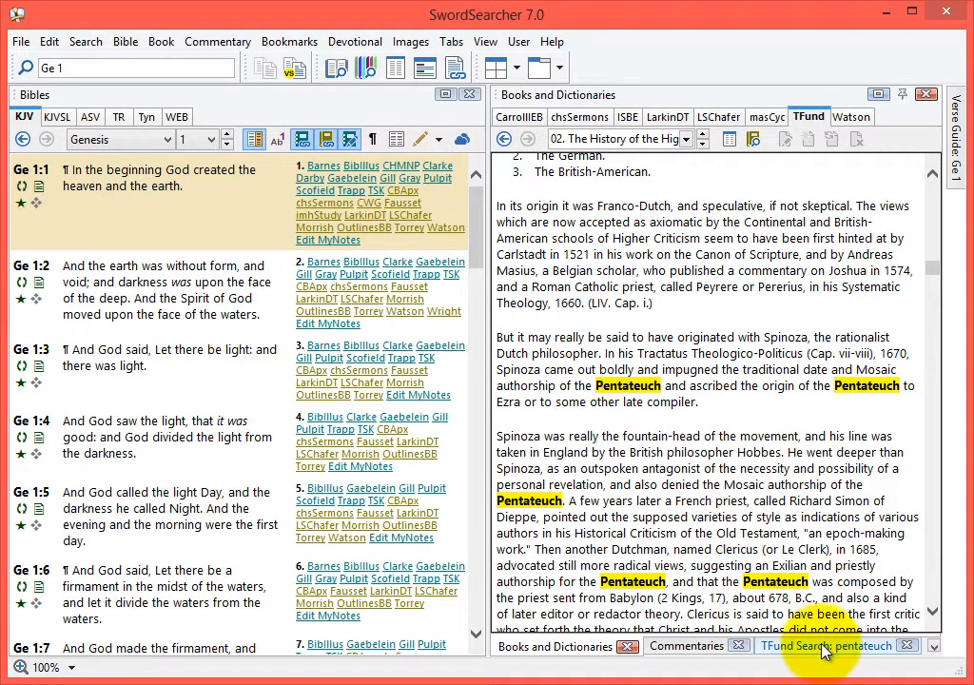
left_click(827, 647)
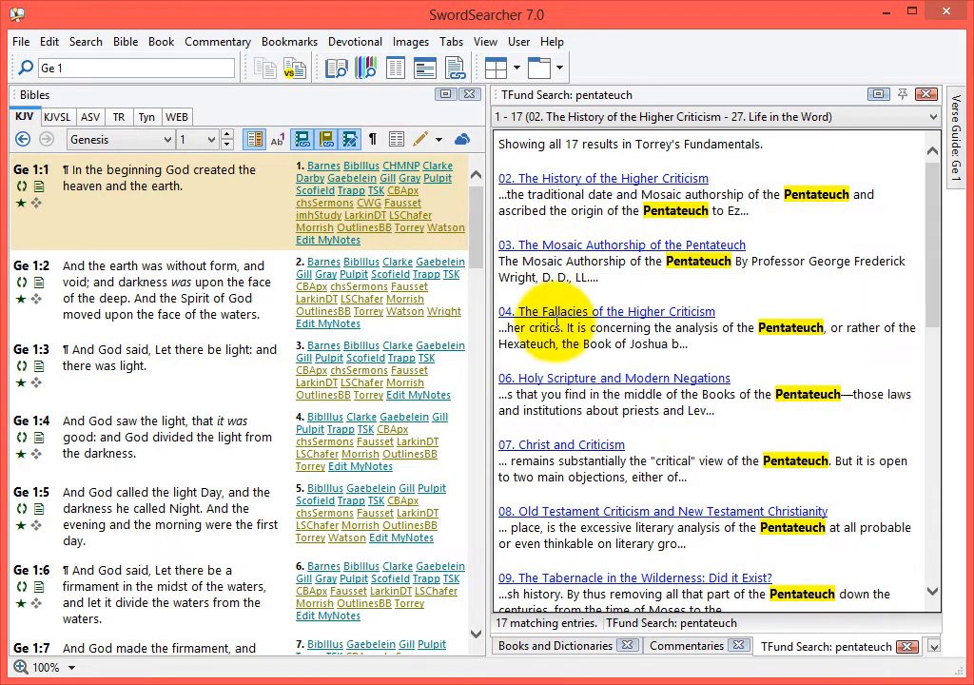
left_click(609, 311)
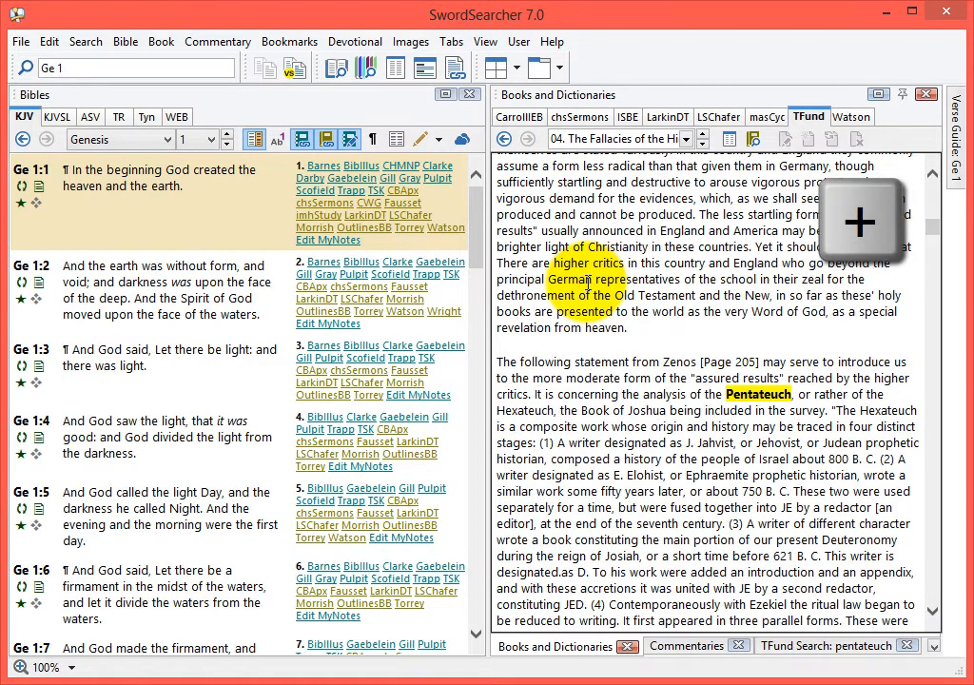
scroll("down", 3)
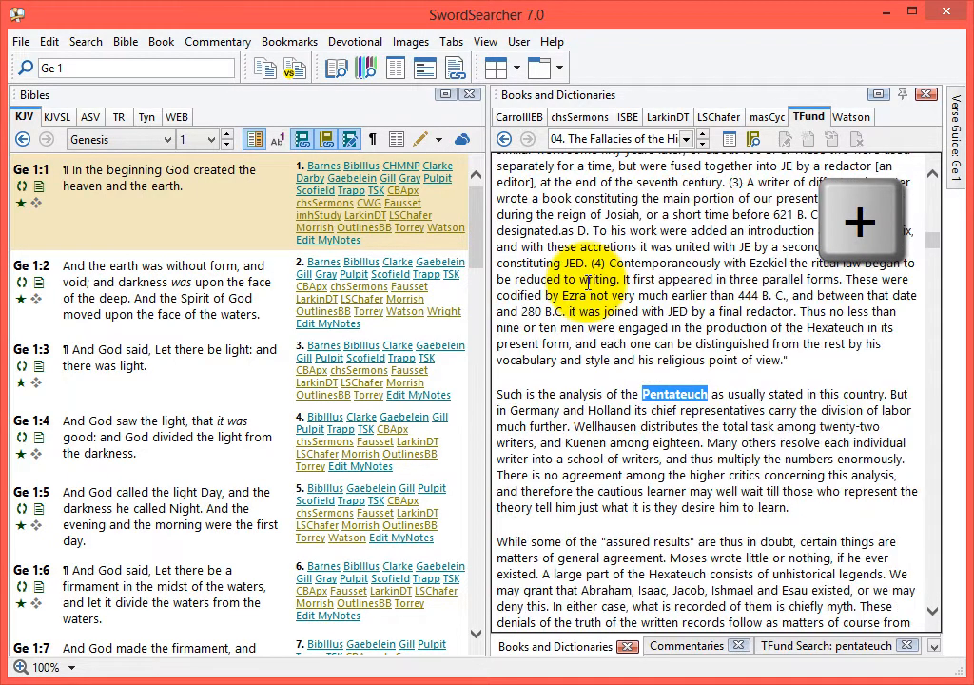
scroll("down", 3)
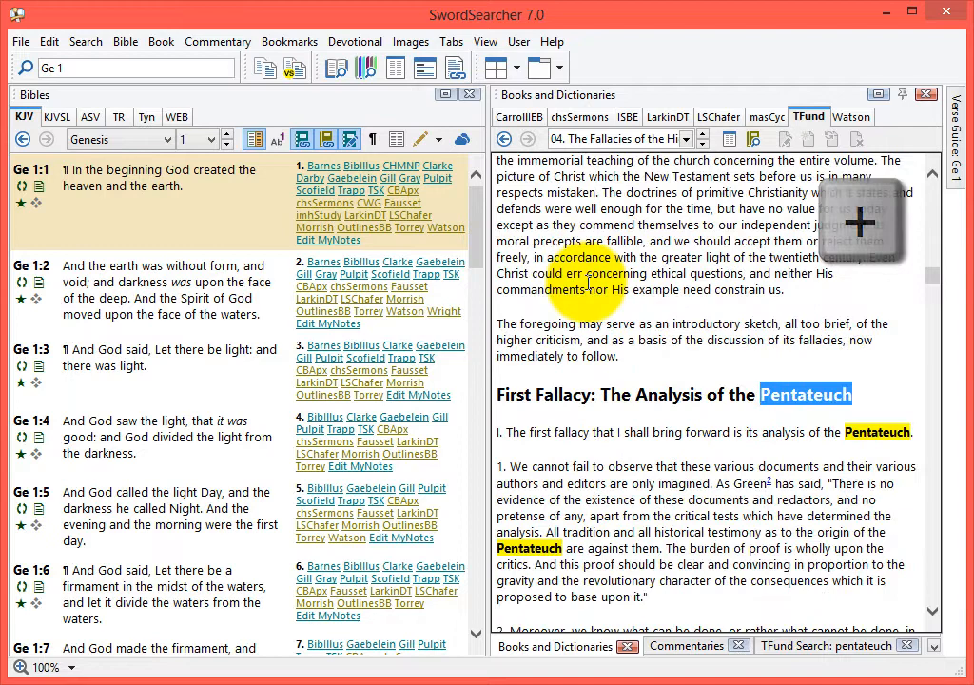
scroll("down", 3)
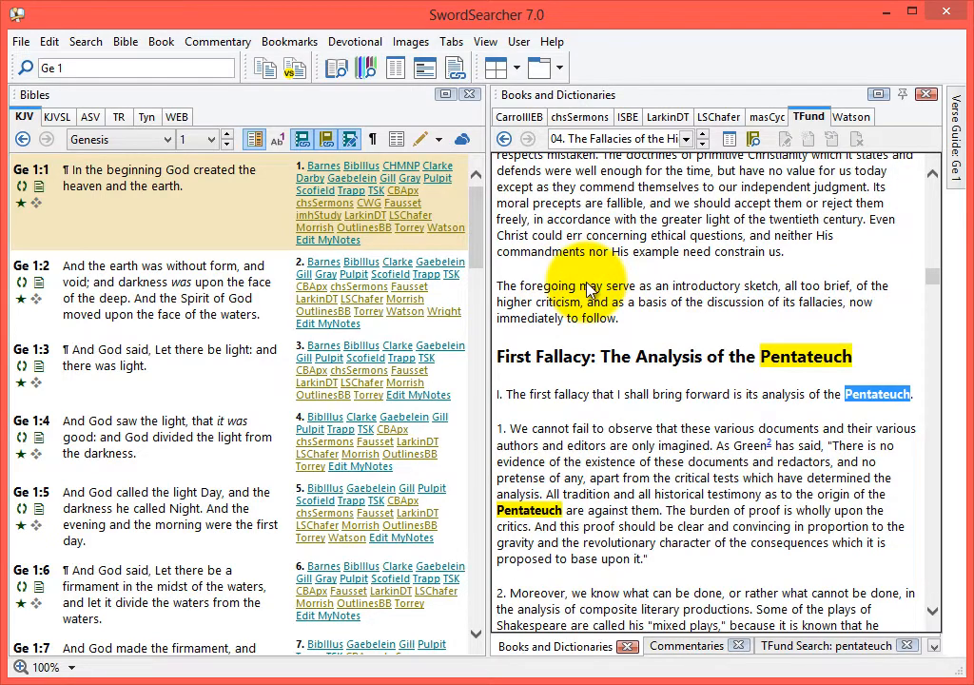
scroll("down", 3)
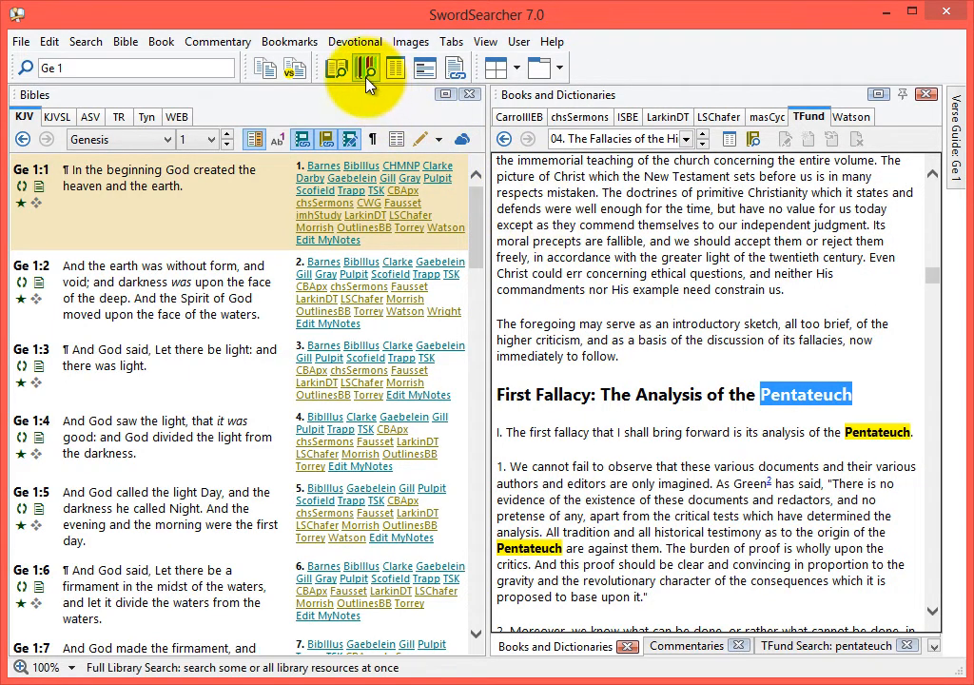
mouse_move(365, 68)
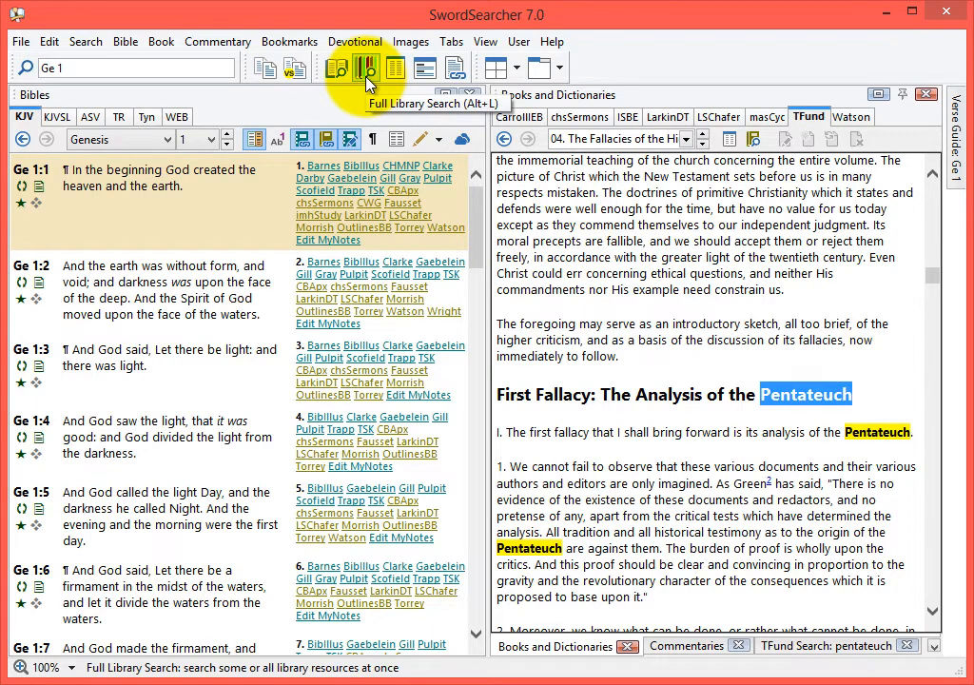
Bring up Full Library Search for Pentateuch and review the module sets, keeping All Books
left_click(365, 68)
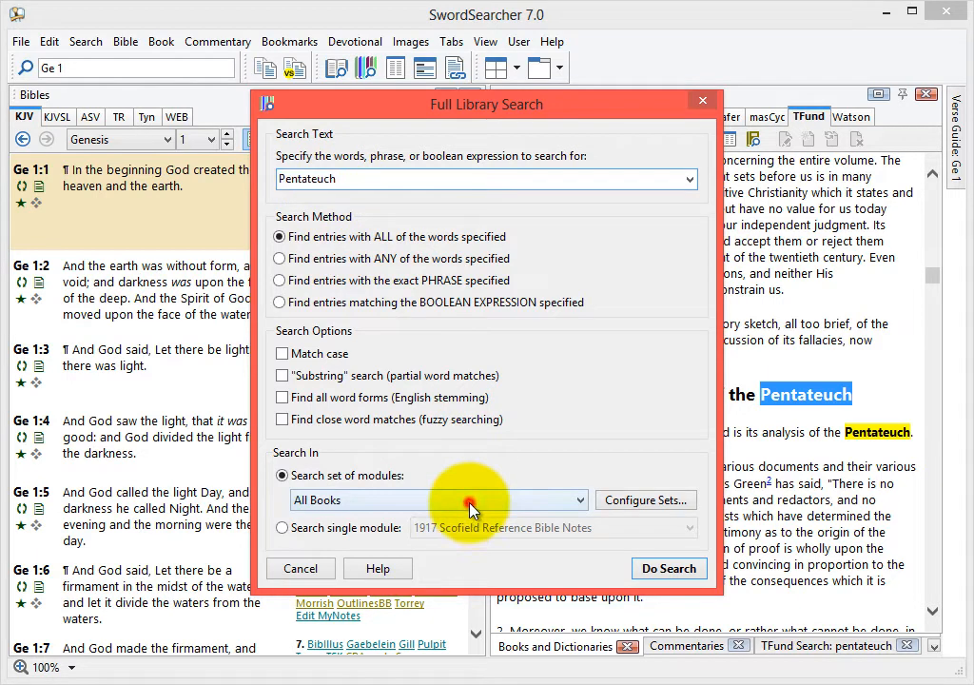
left_click(437, 498)
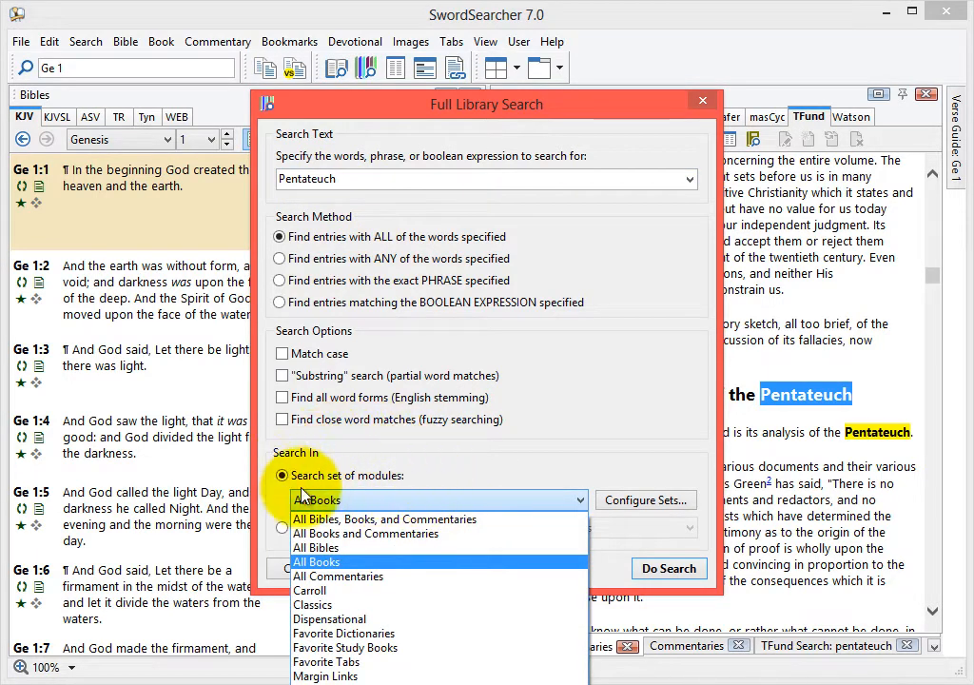
mouse_move(342, 571)
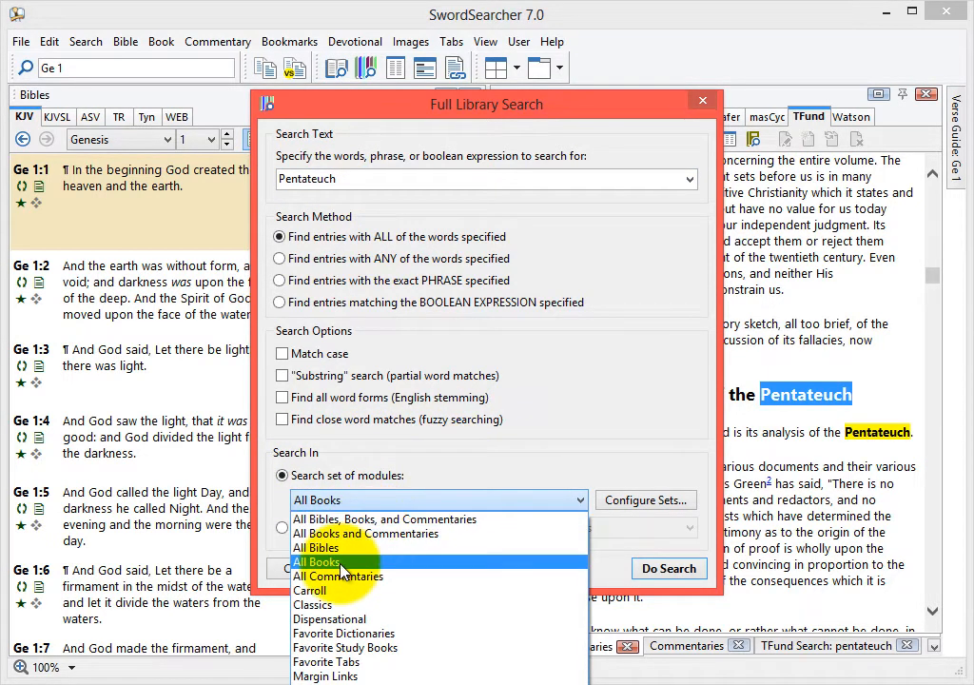
mouse_move(343, 571)
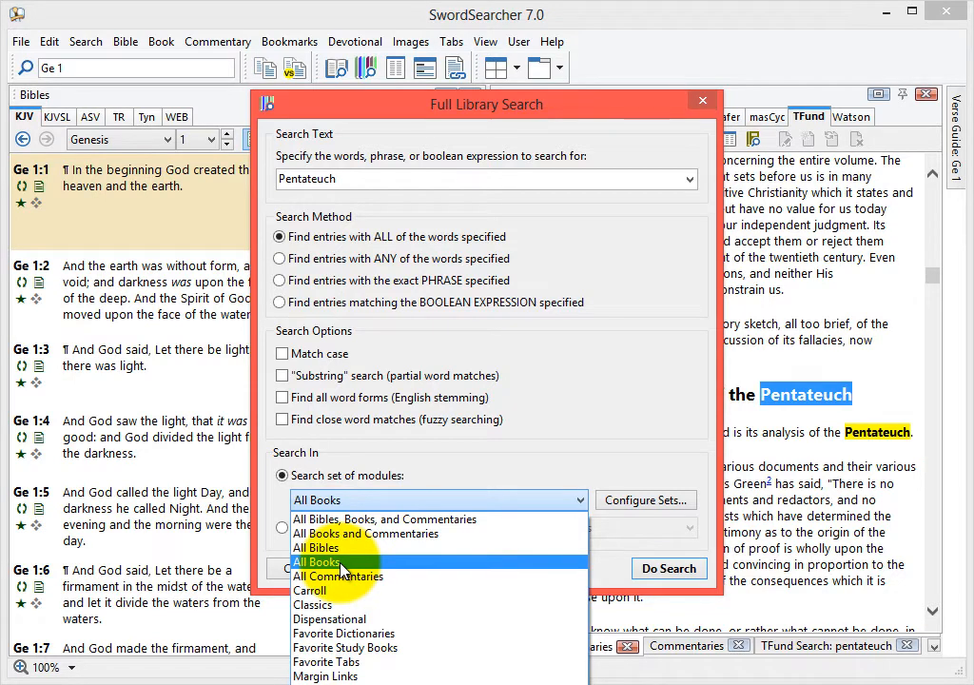
mouse_move(398, 555)
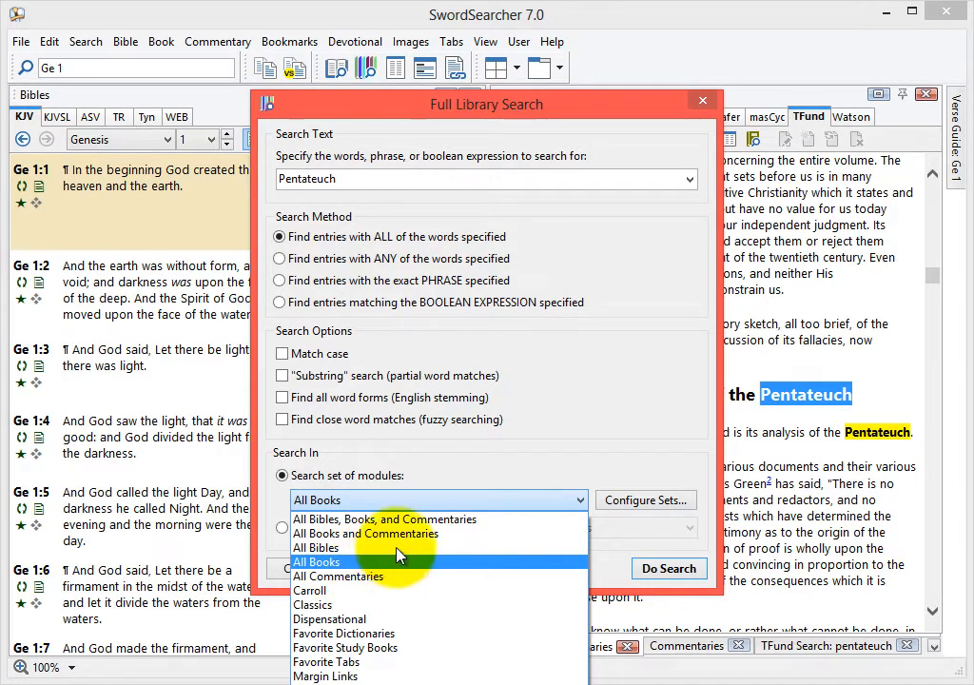
mouse_move(399, 517)
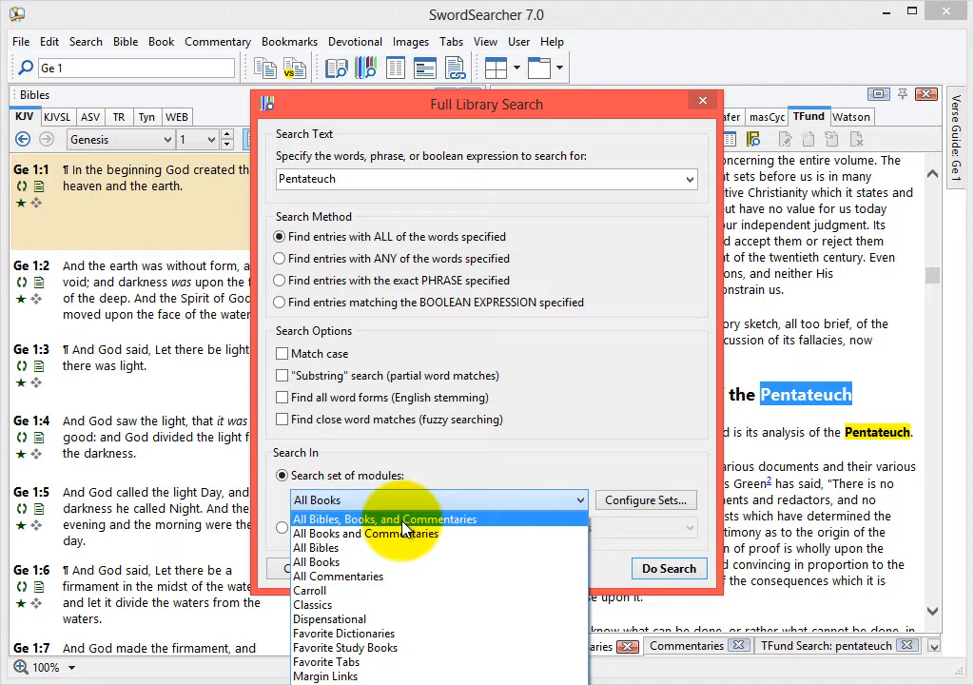
mouse_move(390, 532)
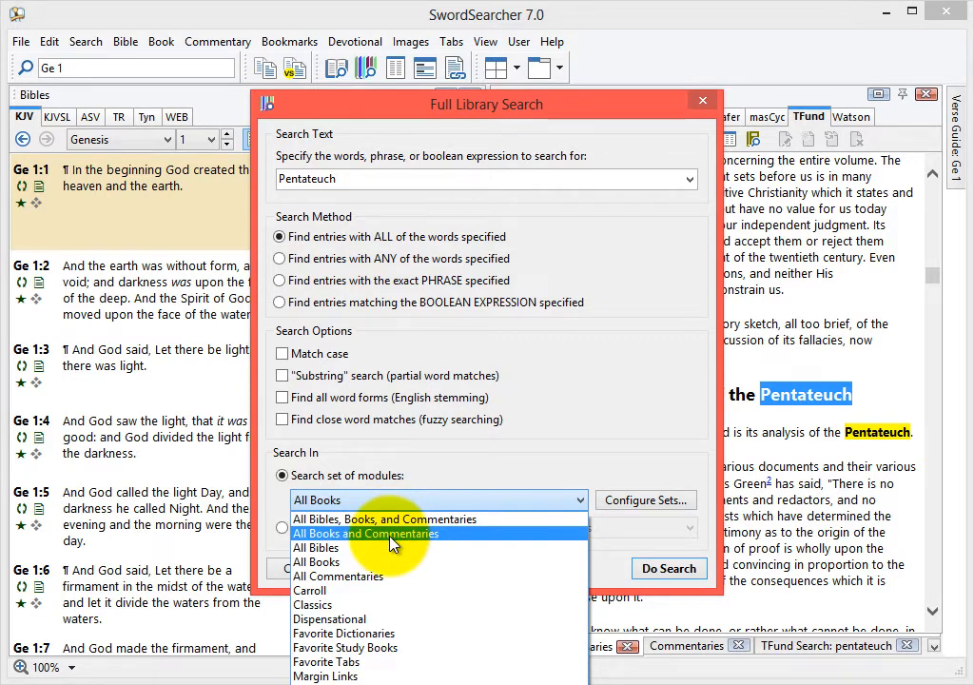
mouse_move(400, 518)
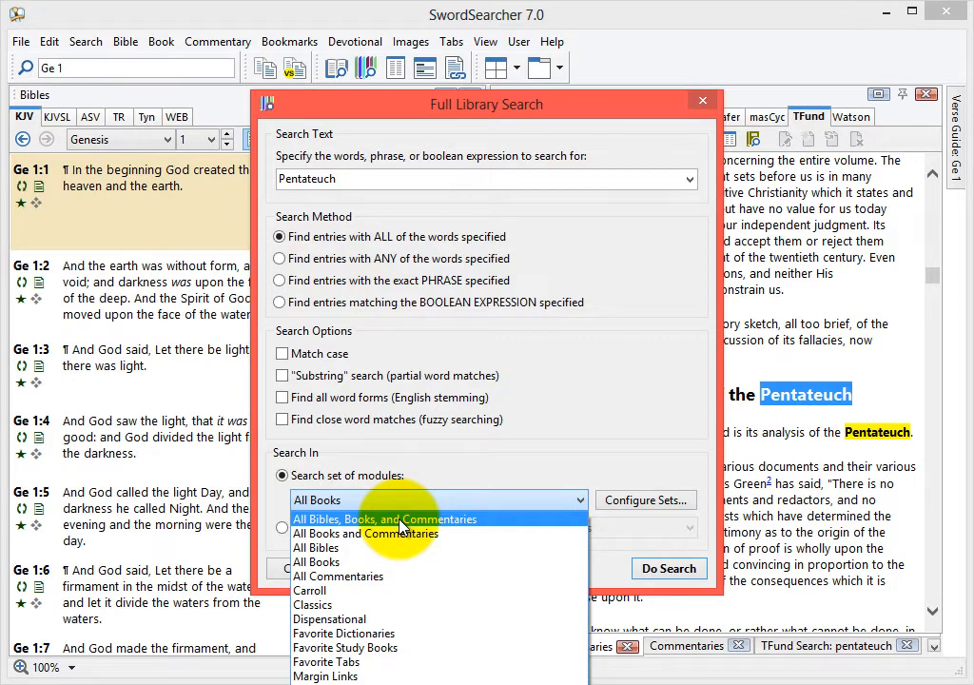
mouse_move(395, 542)
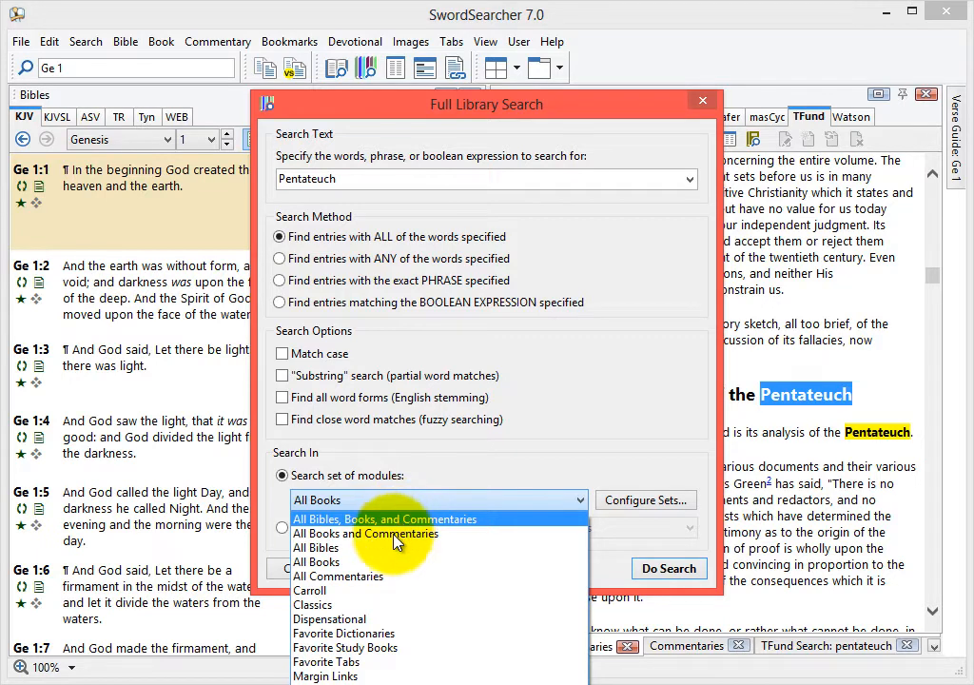
mouse_move(439, 548)
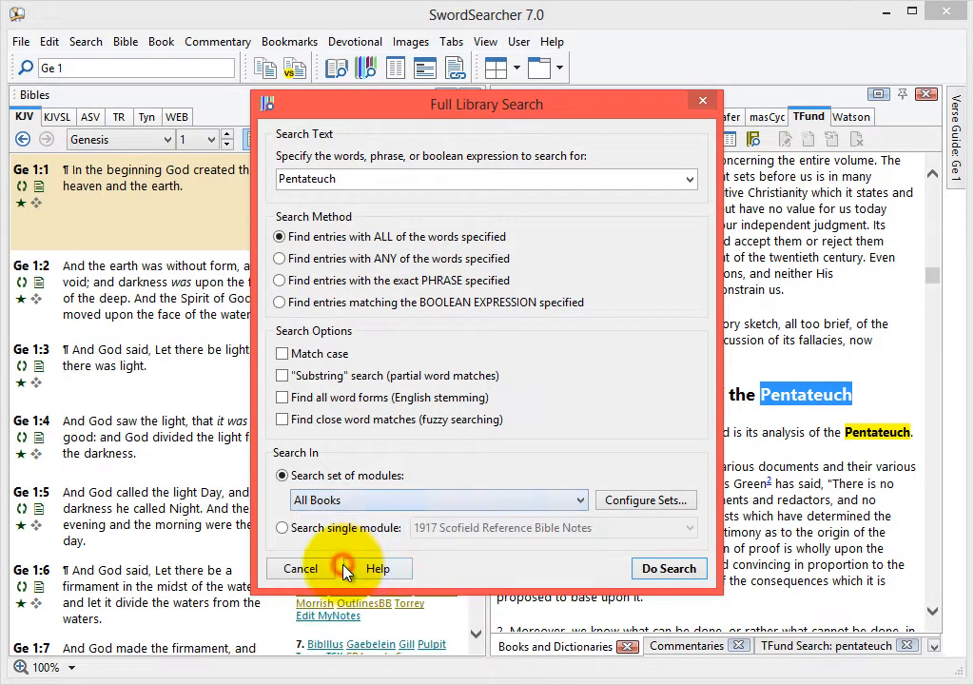
mouse_move(644, 500)
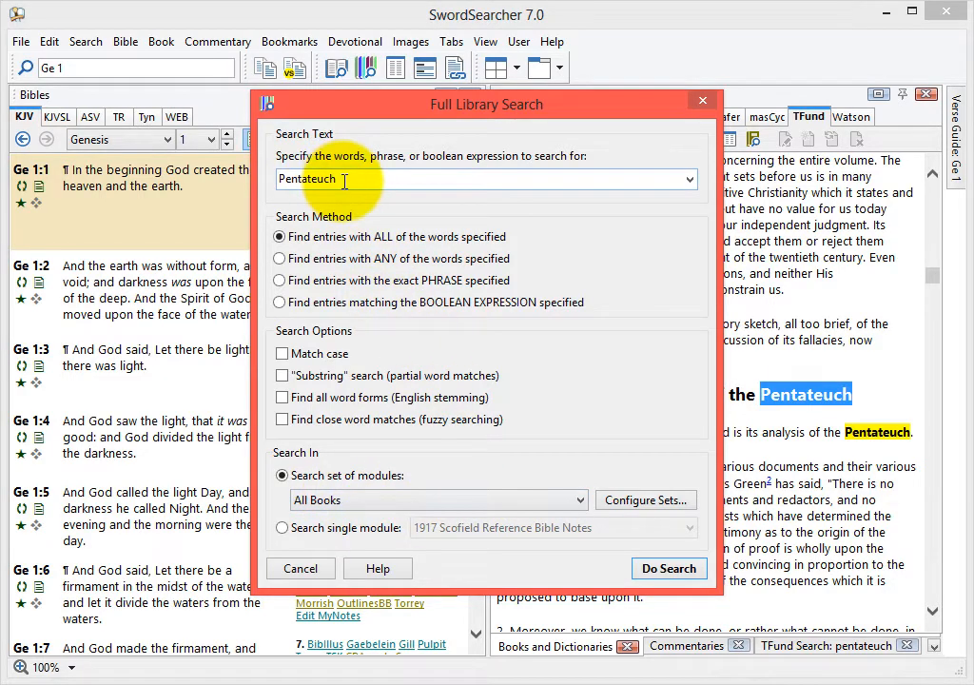
Run the all-books Pentateuch search and view CarrollIEB's Enoch – His Translation with hits highlighted
left_click(669, 567)
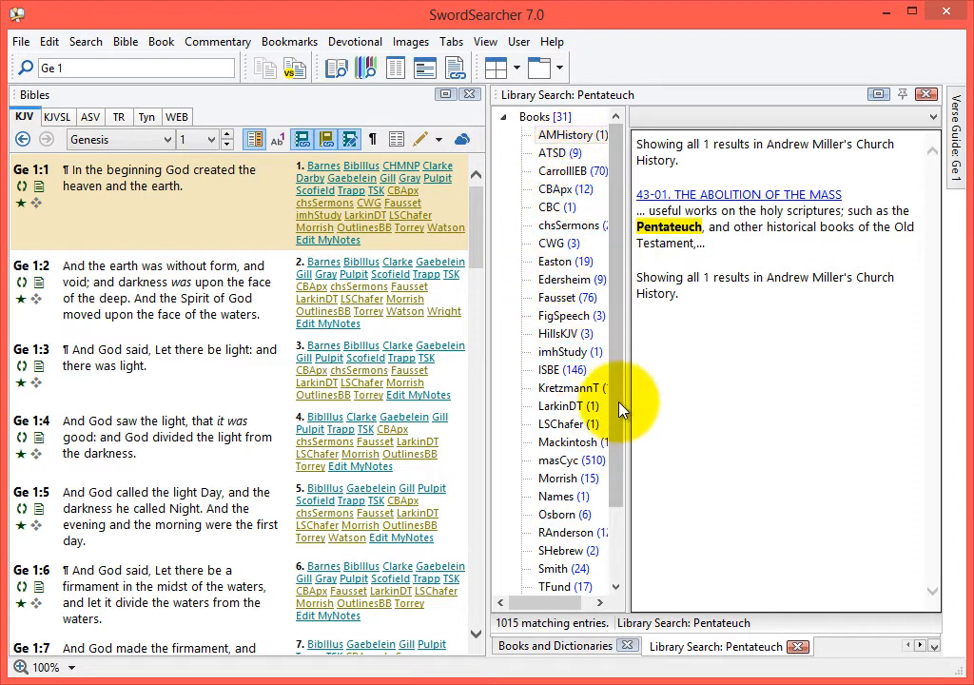
mouse_move(685, 266)
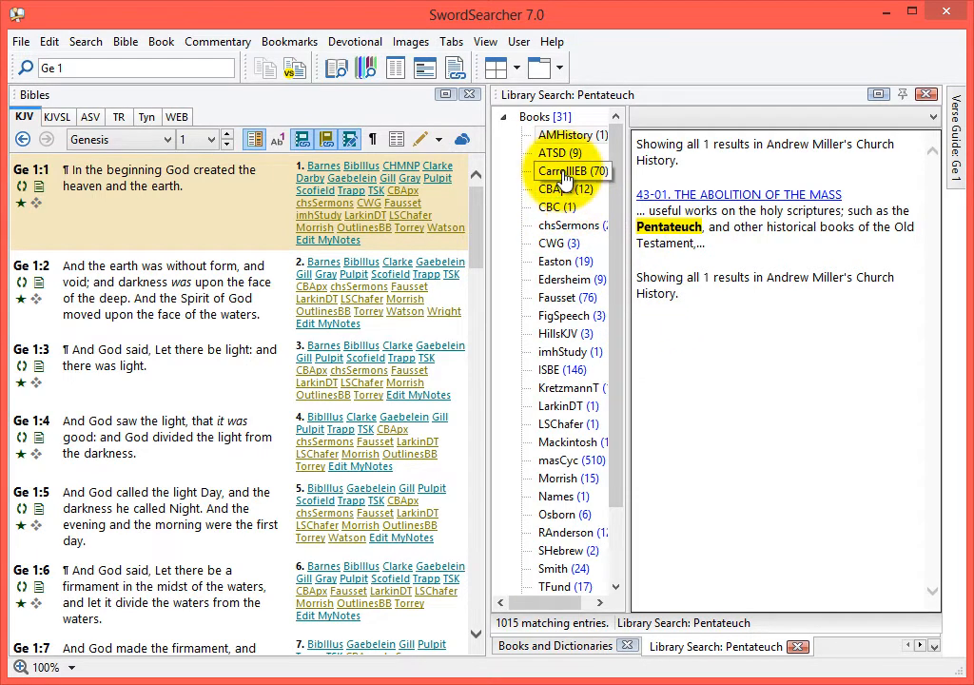
left_click(570, 172)
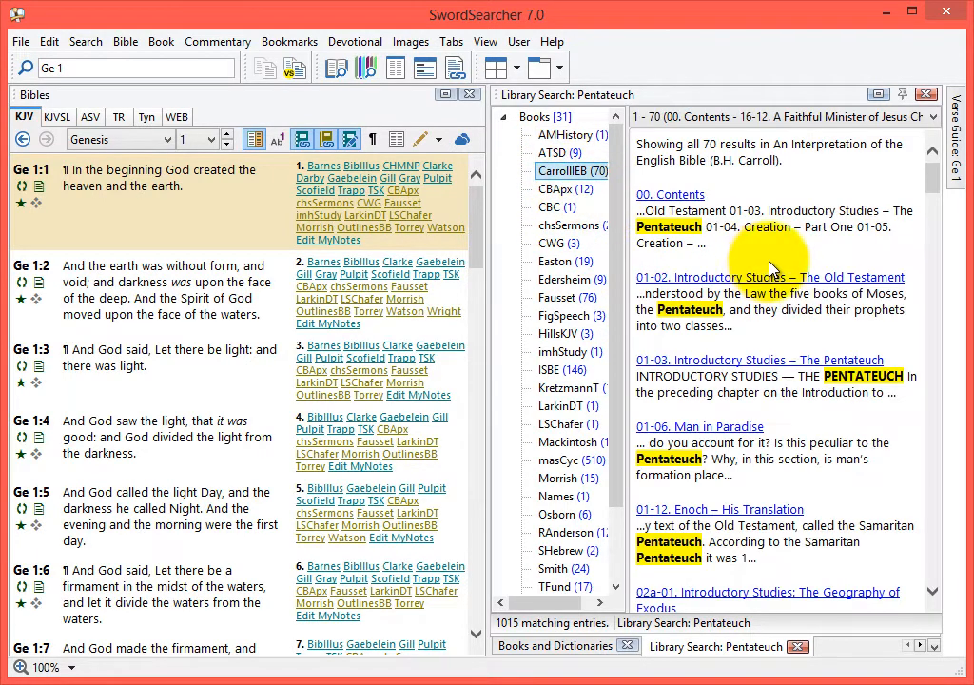
mouse_move(757, 477)
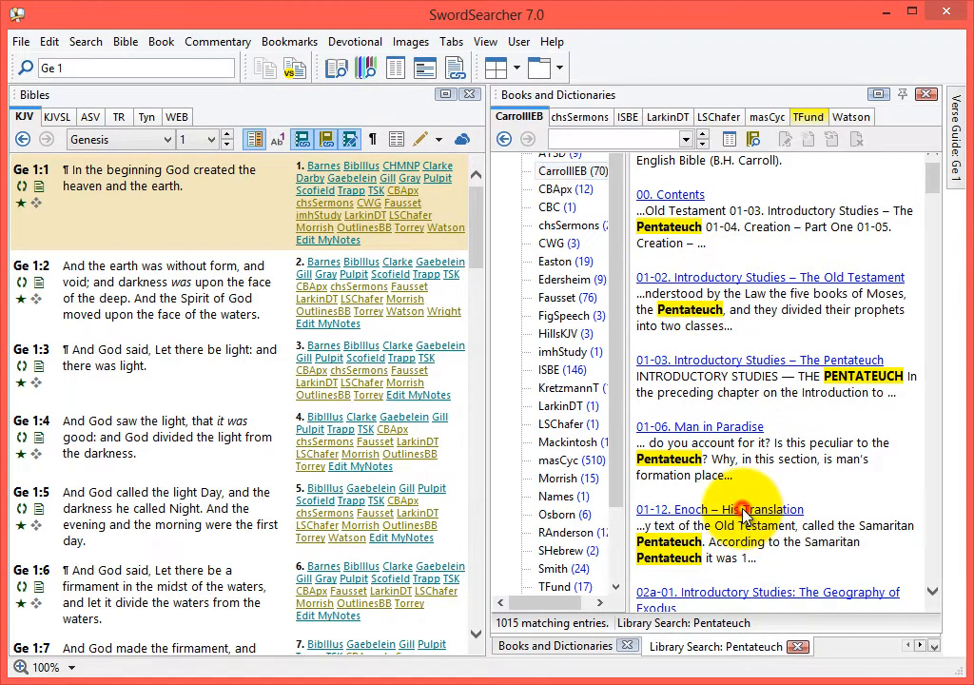
left_click(712, 510)
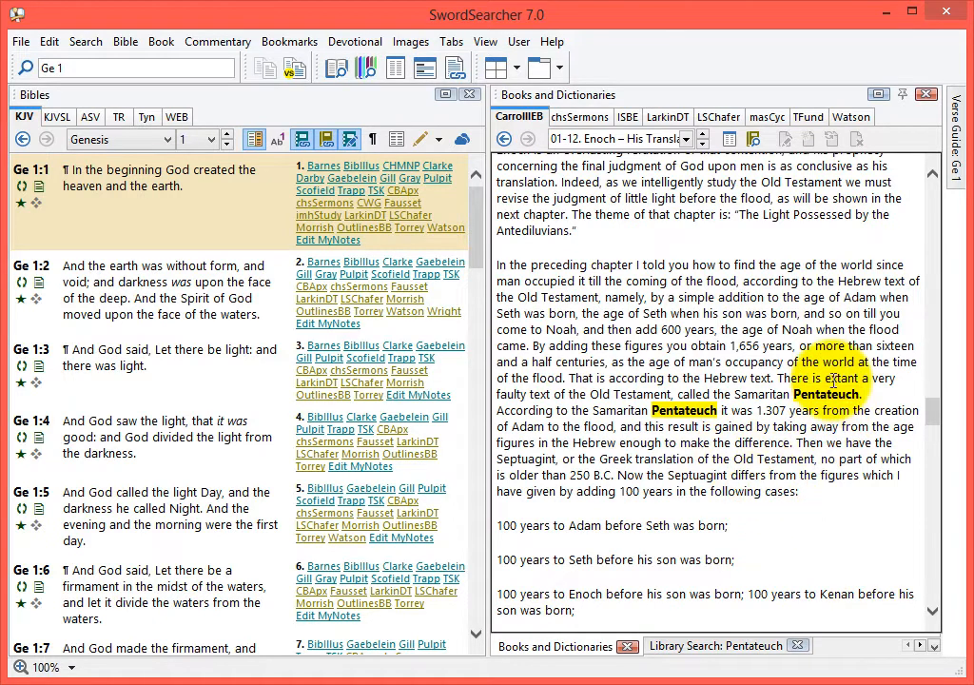